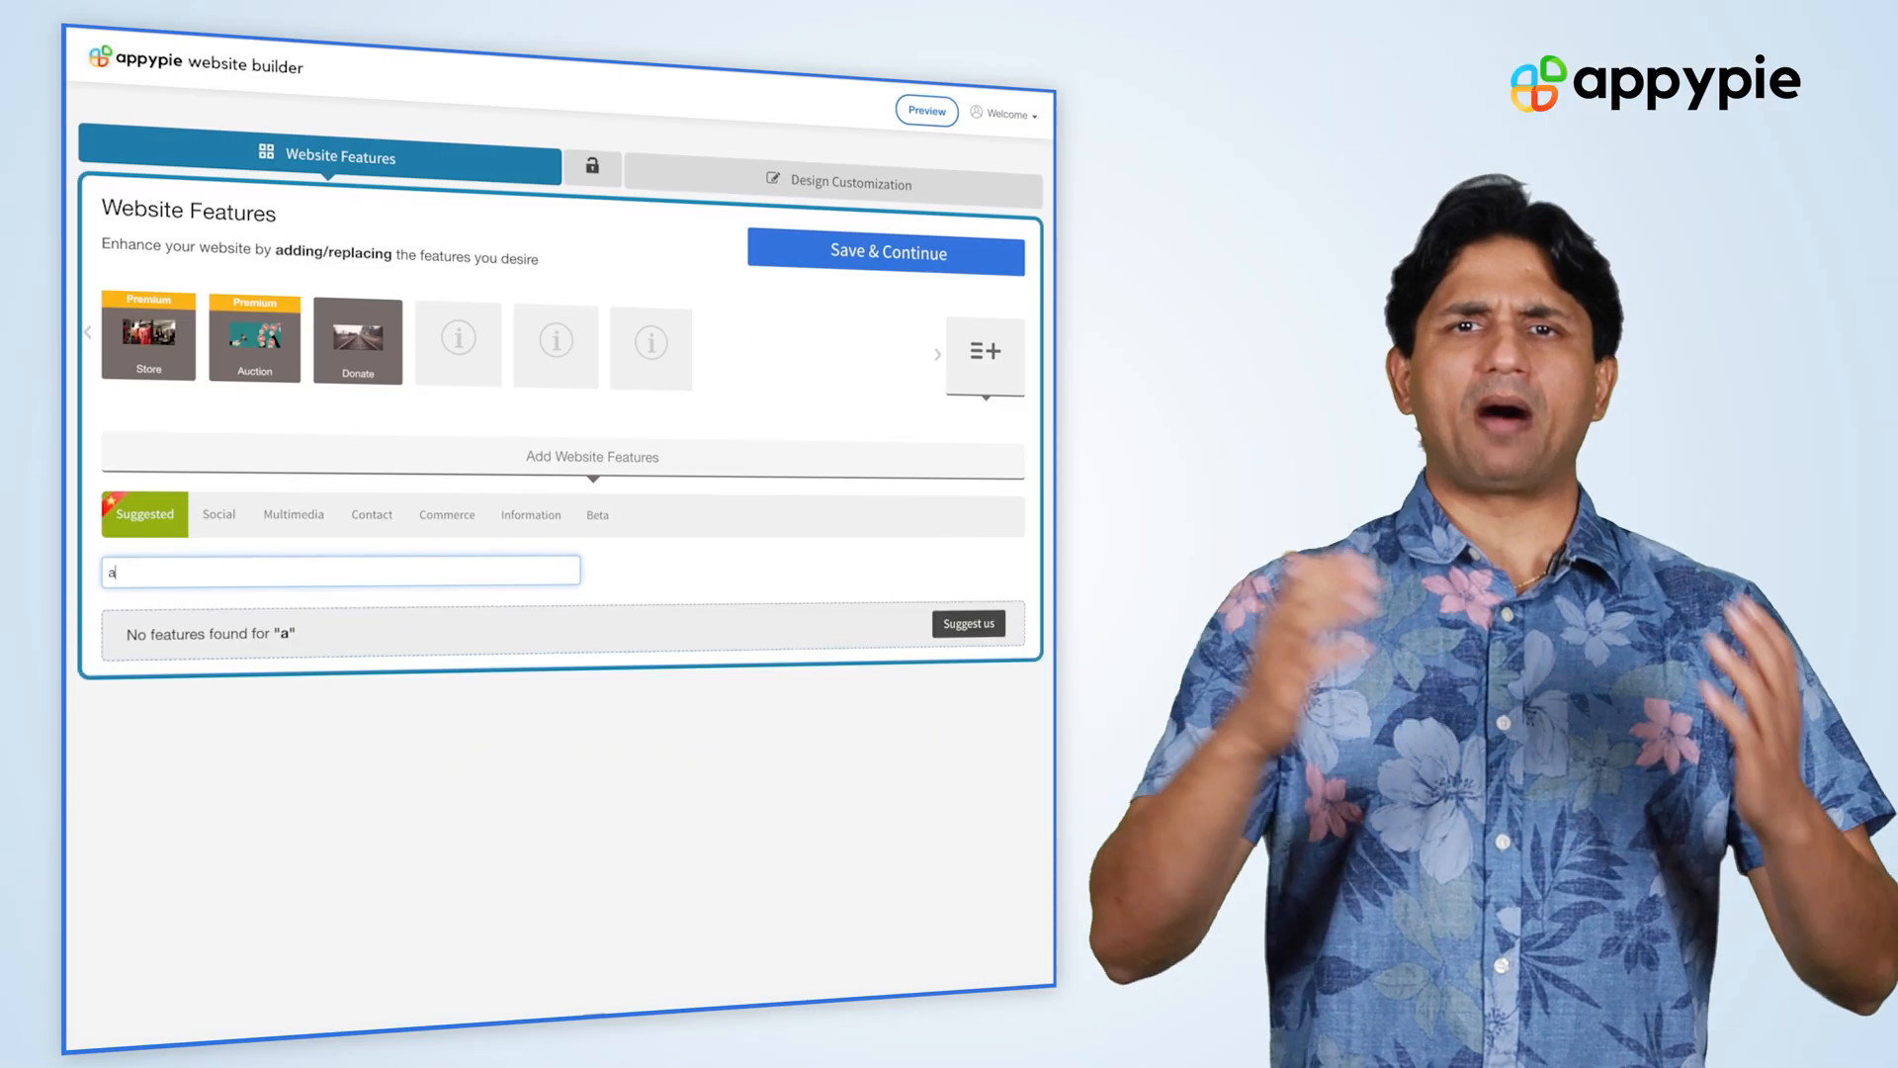
Search 'about', add the About Us tile, and scroll through its content form
type("bout")
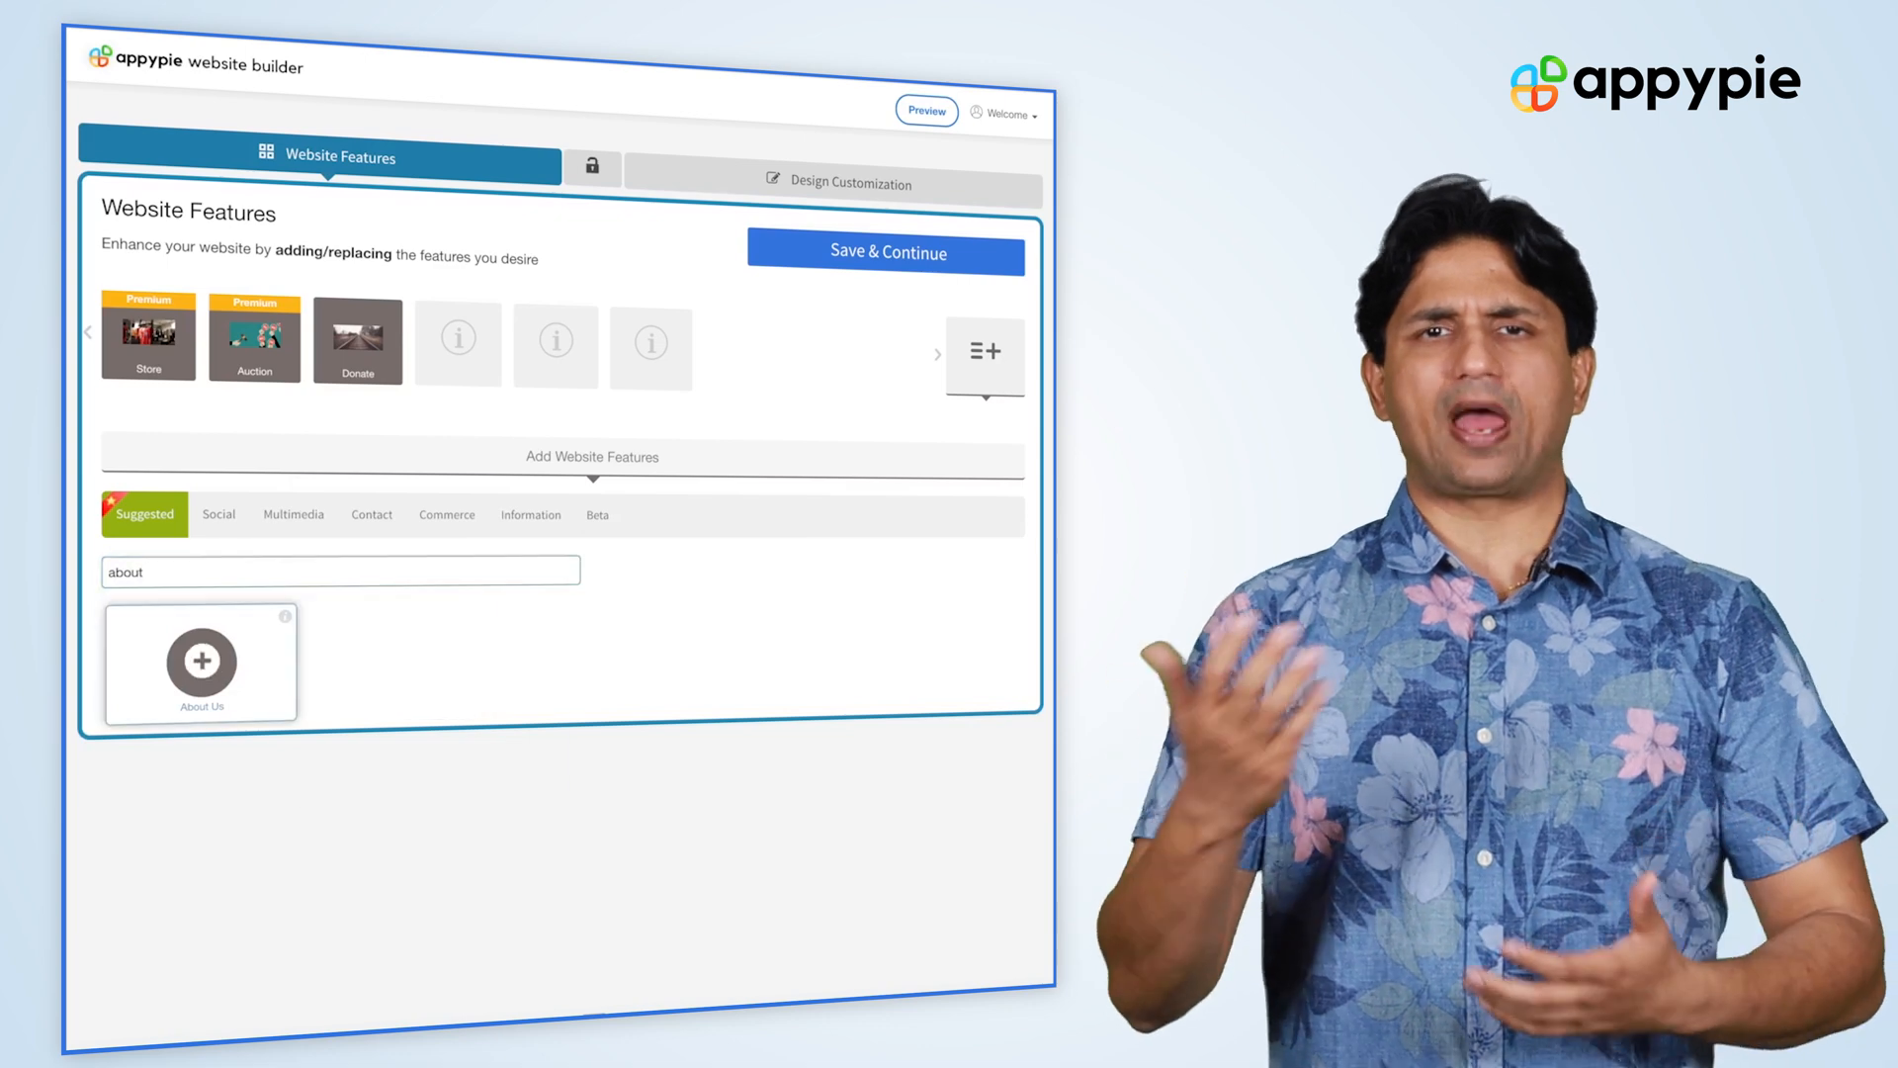
left_click(202, 662)
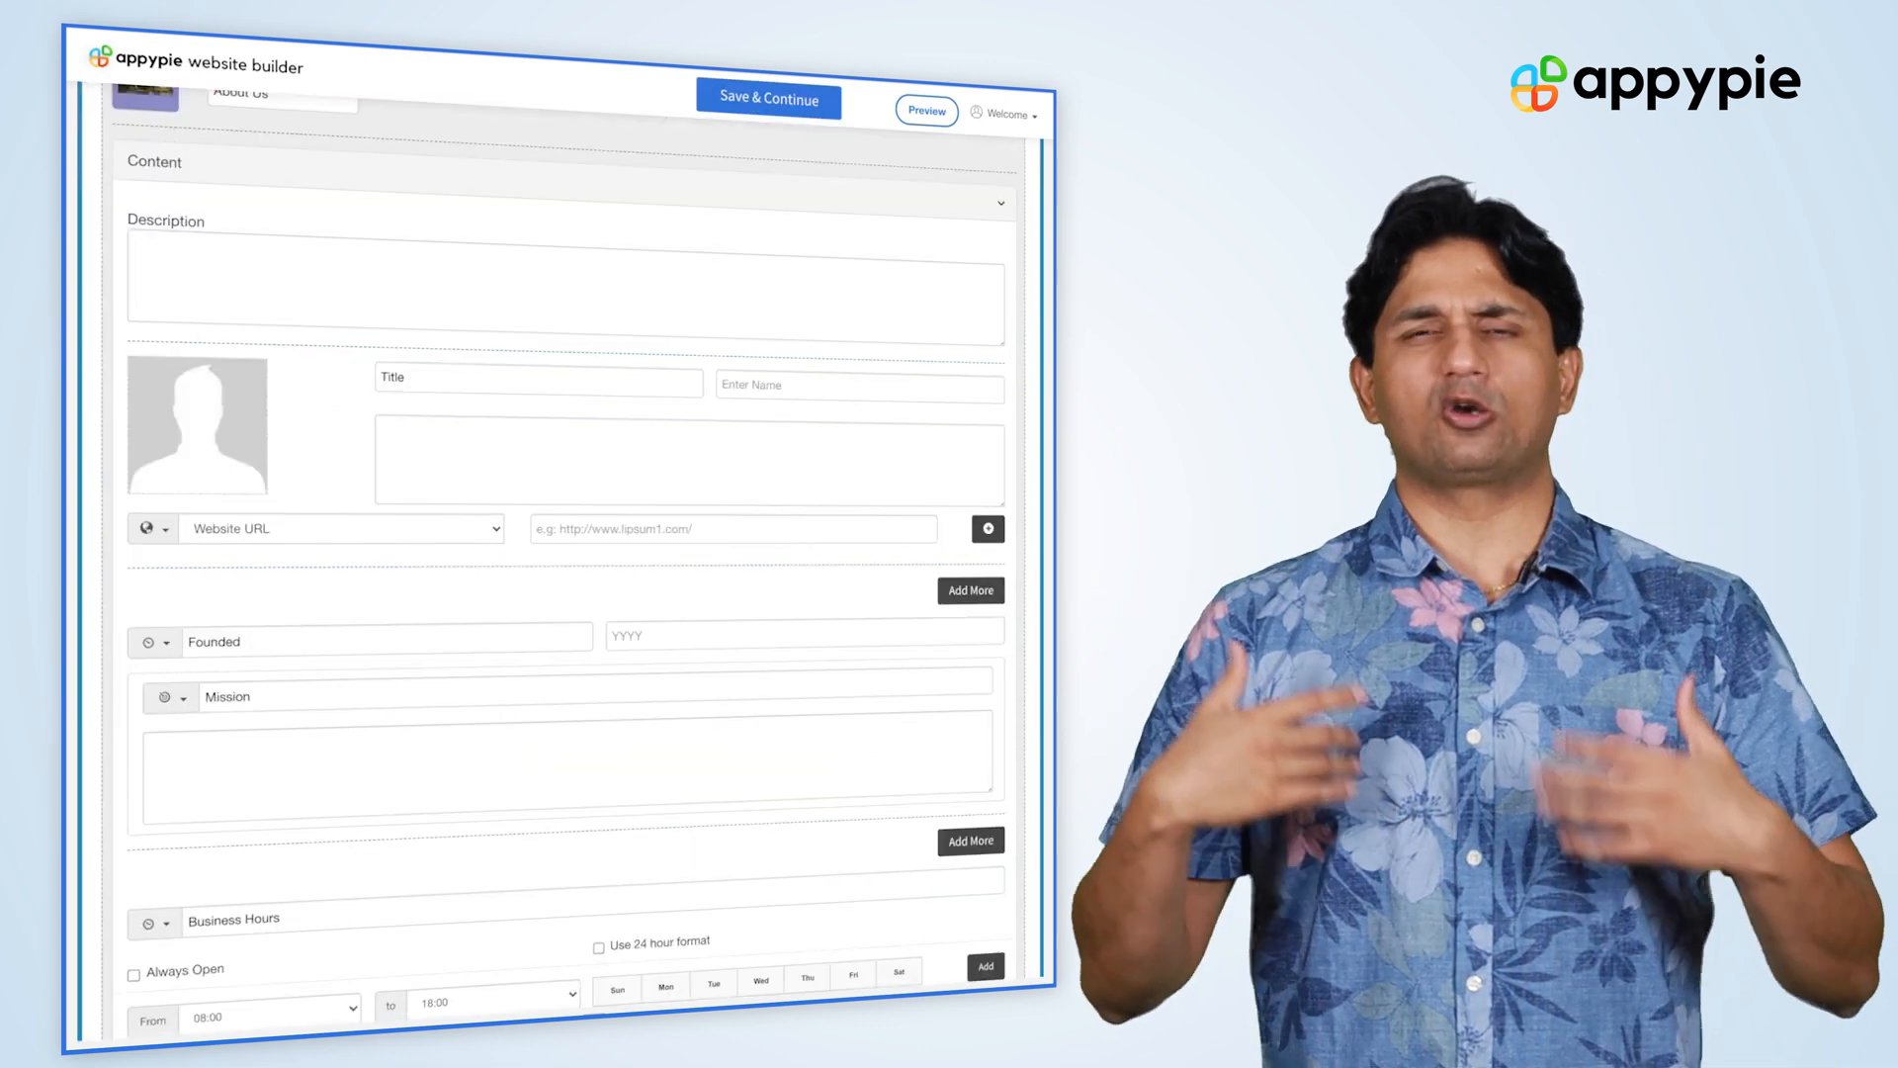
scroll("down", 3)
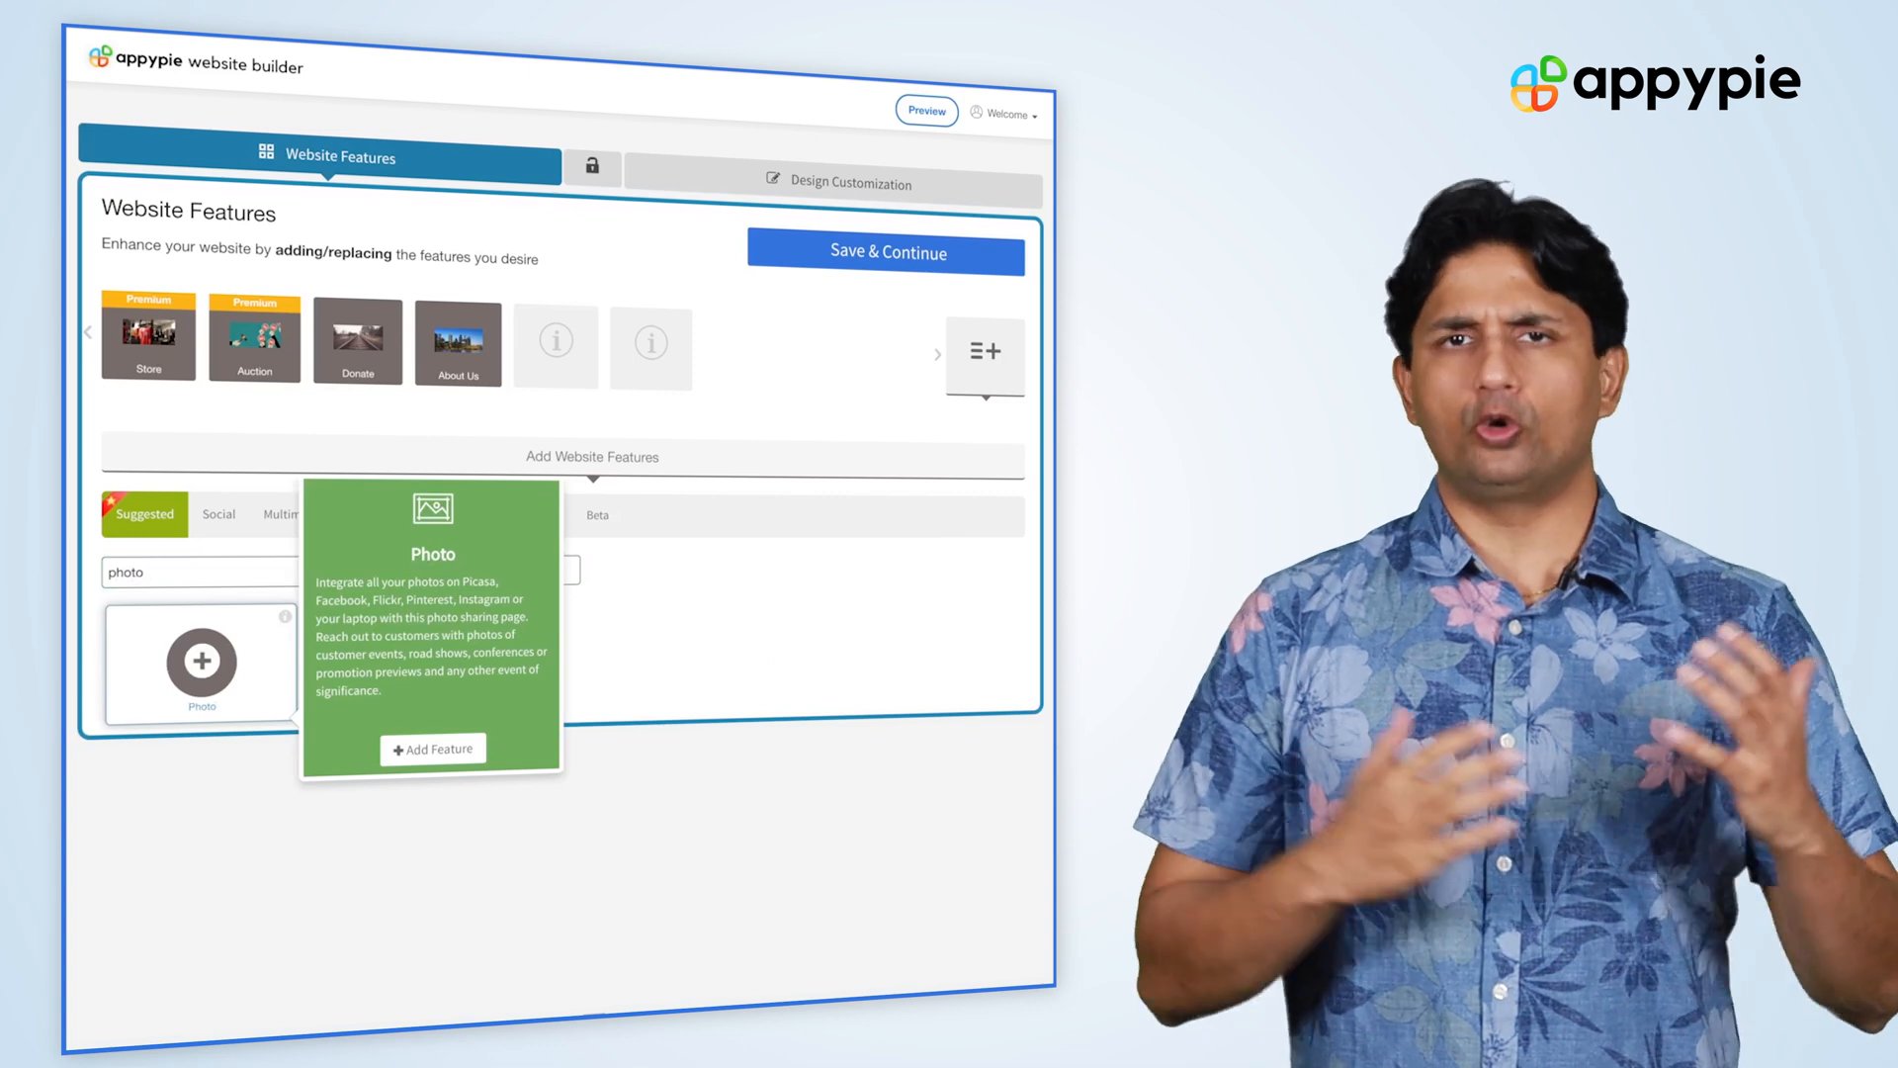
Add the Photo tile from the search results to the site
left_click(432, 749)
type("vid")
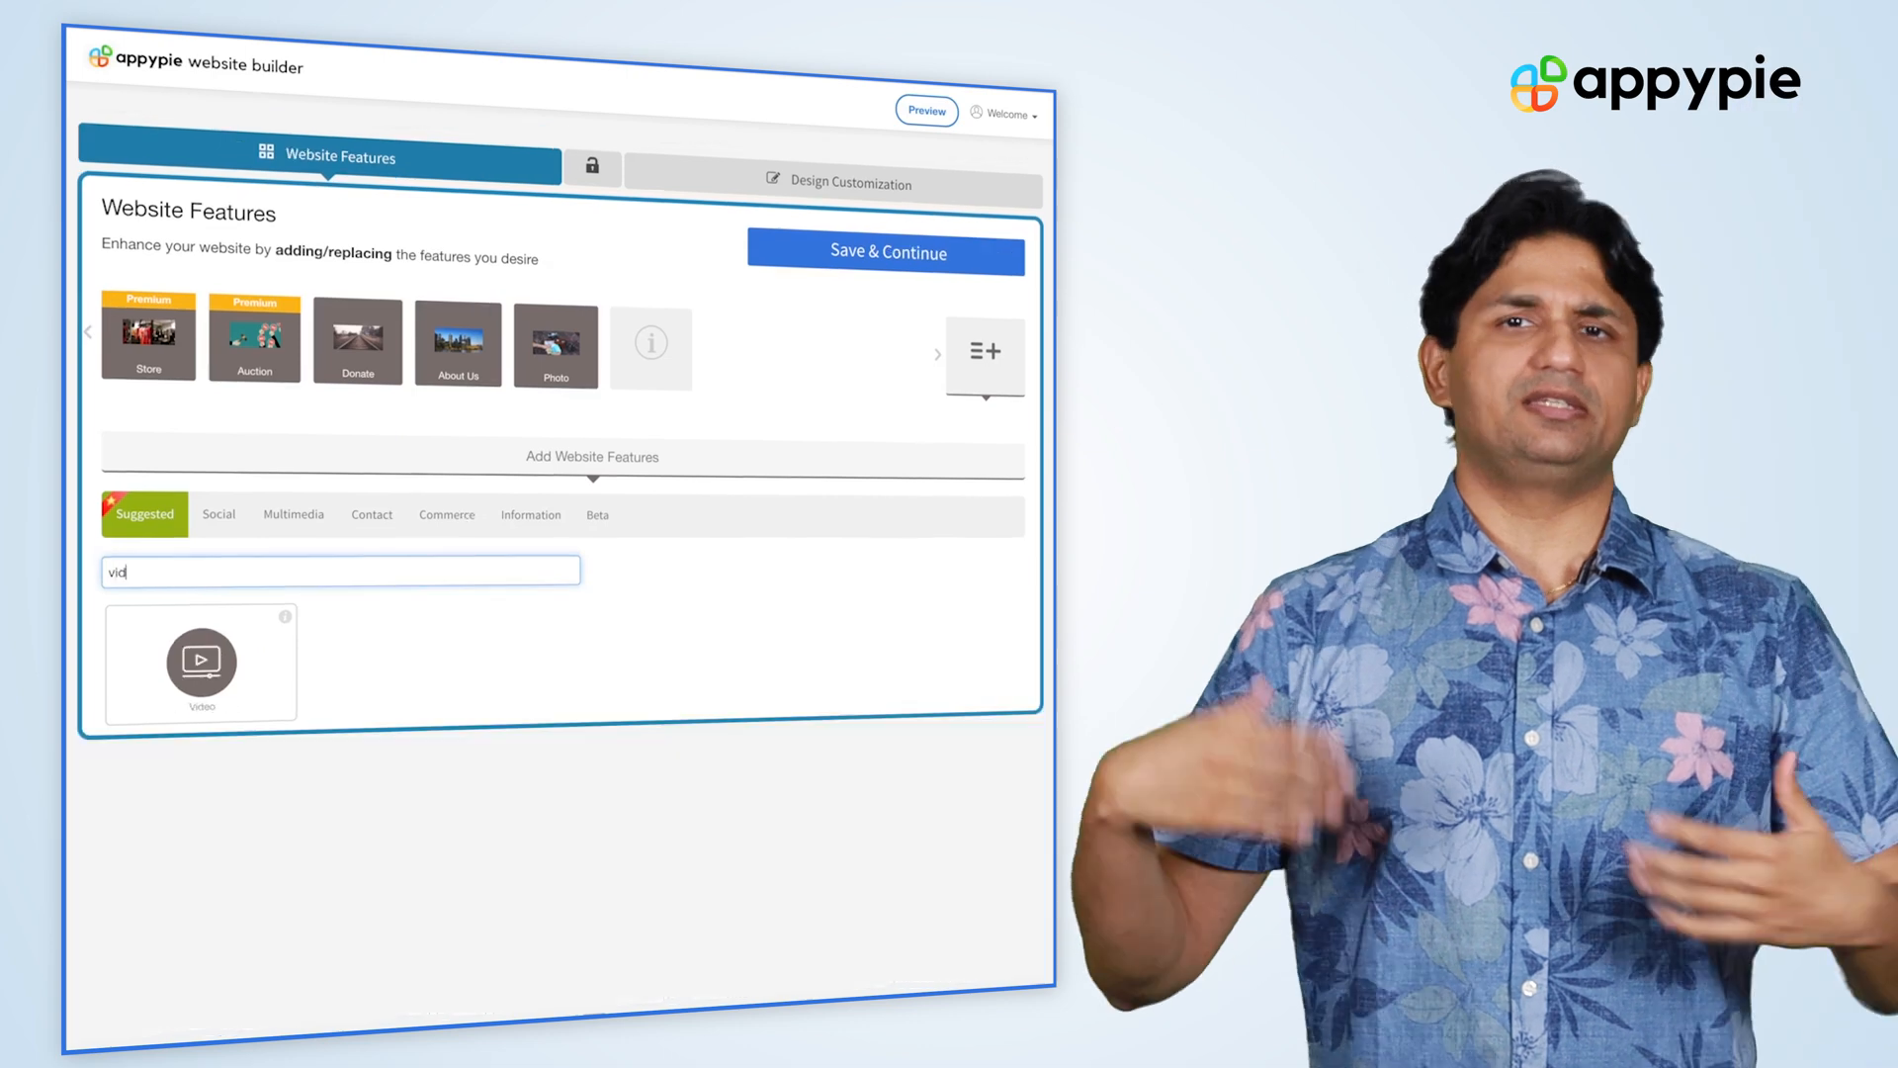
Search the feature catalogue for 'video'
type("eo")
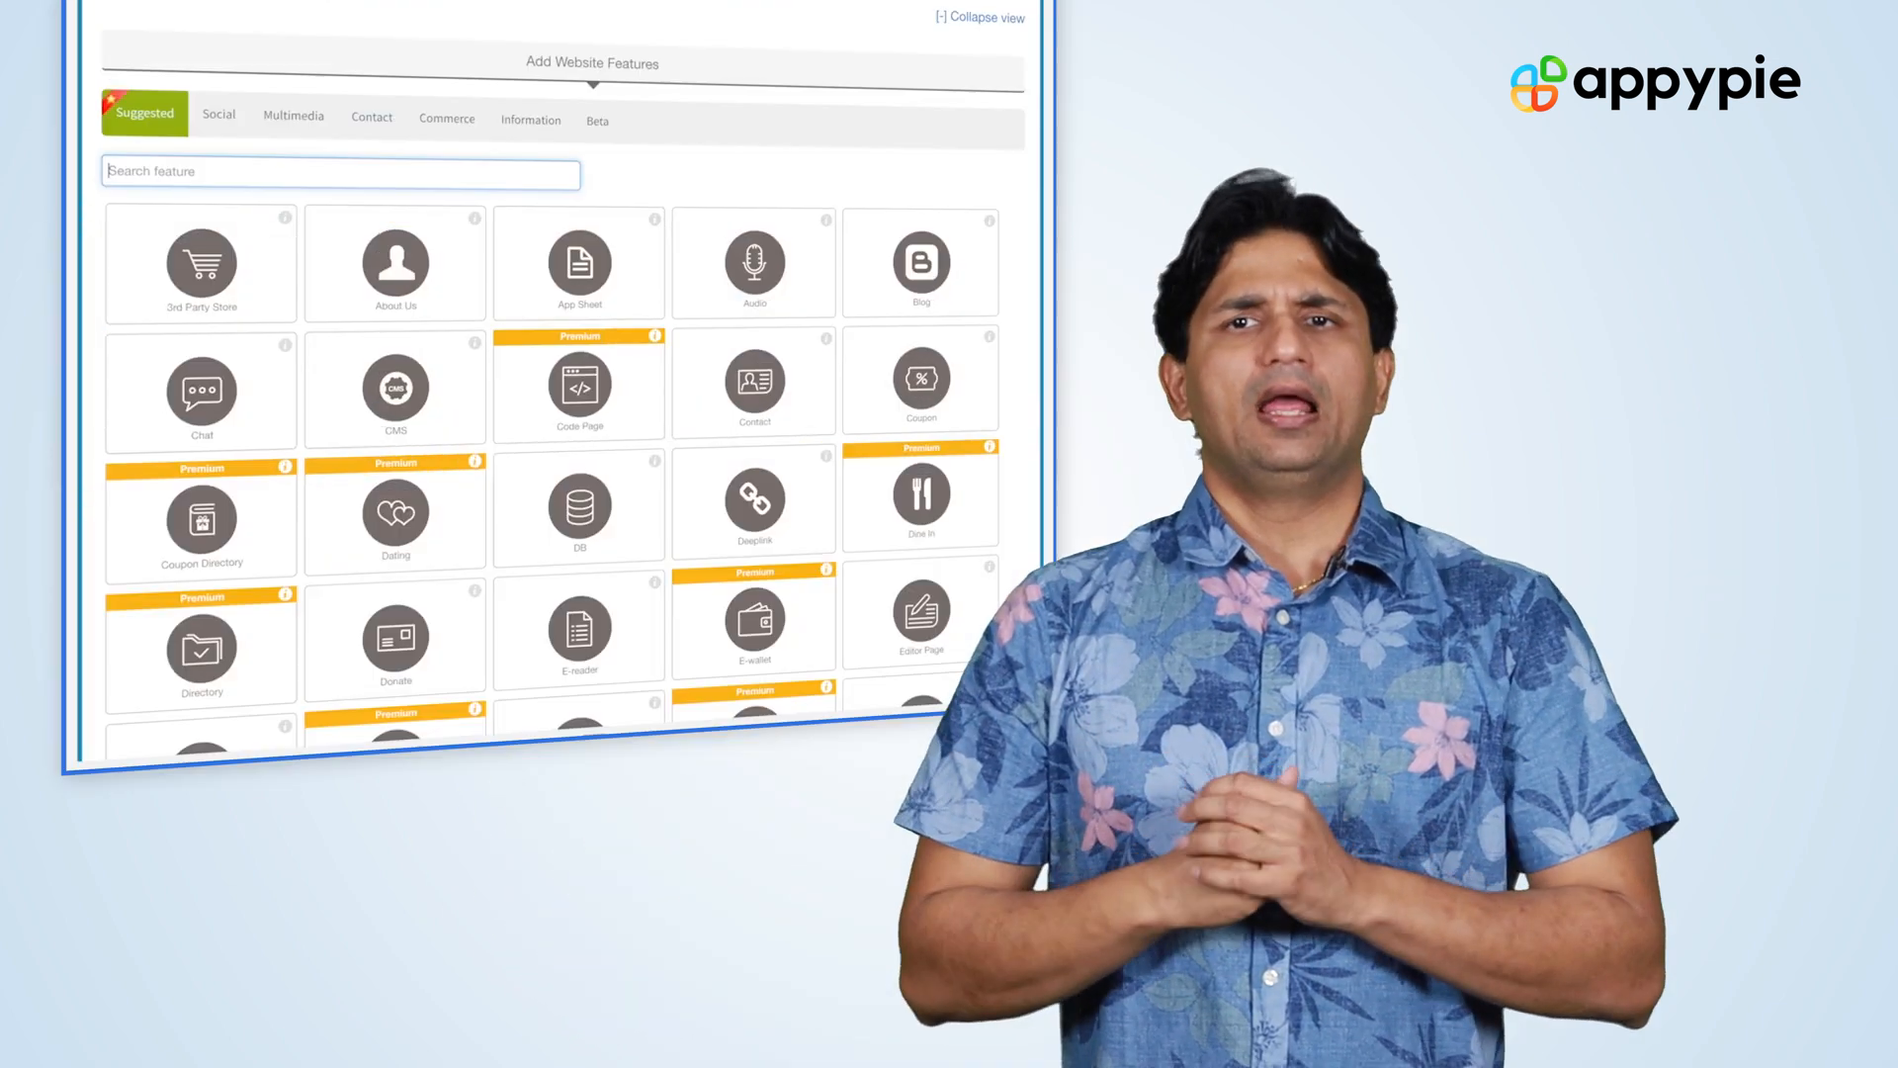
Search 'conta', add the Contact feature, check its Name field, then return to feature selection
type("conta")
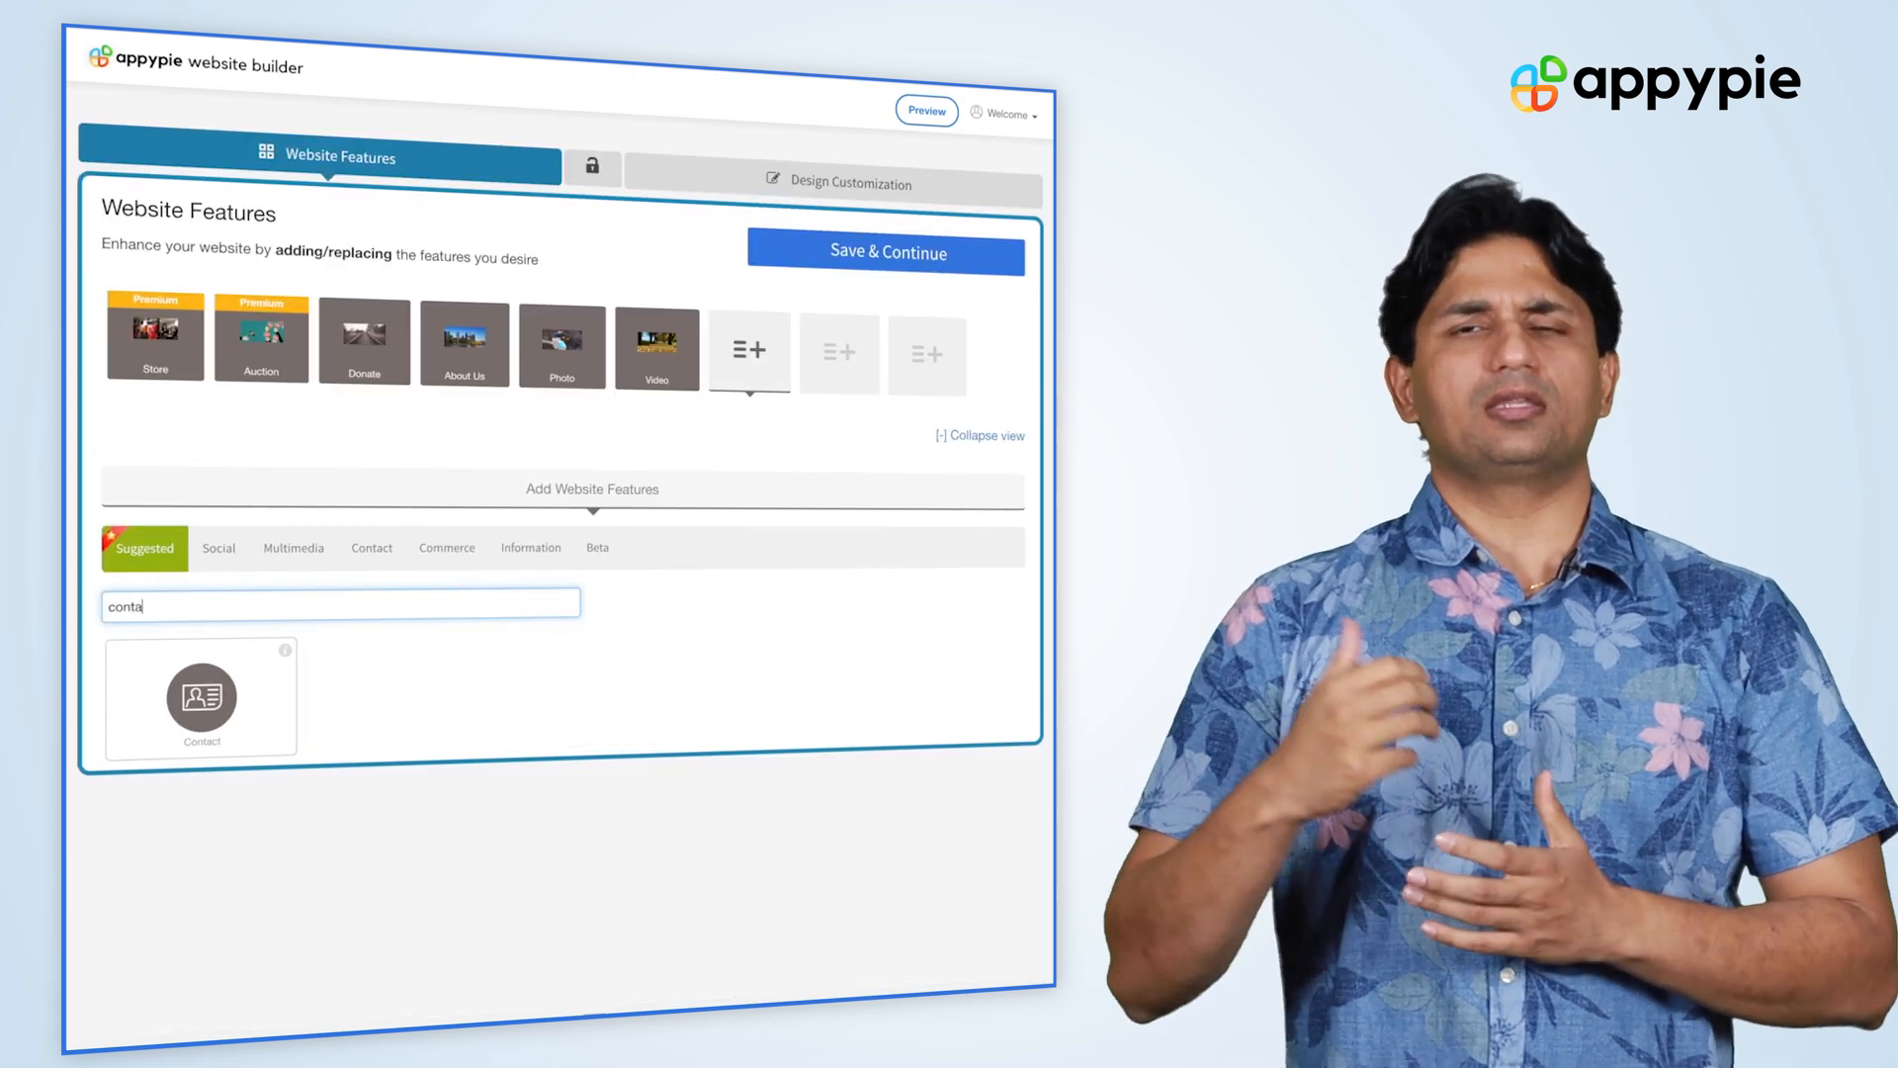
mouse_move(202, 697)
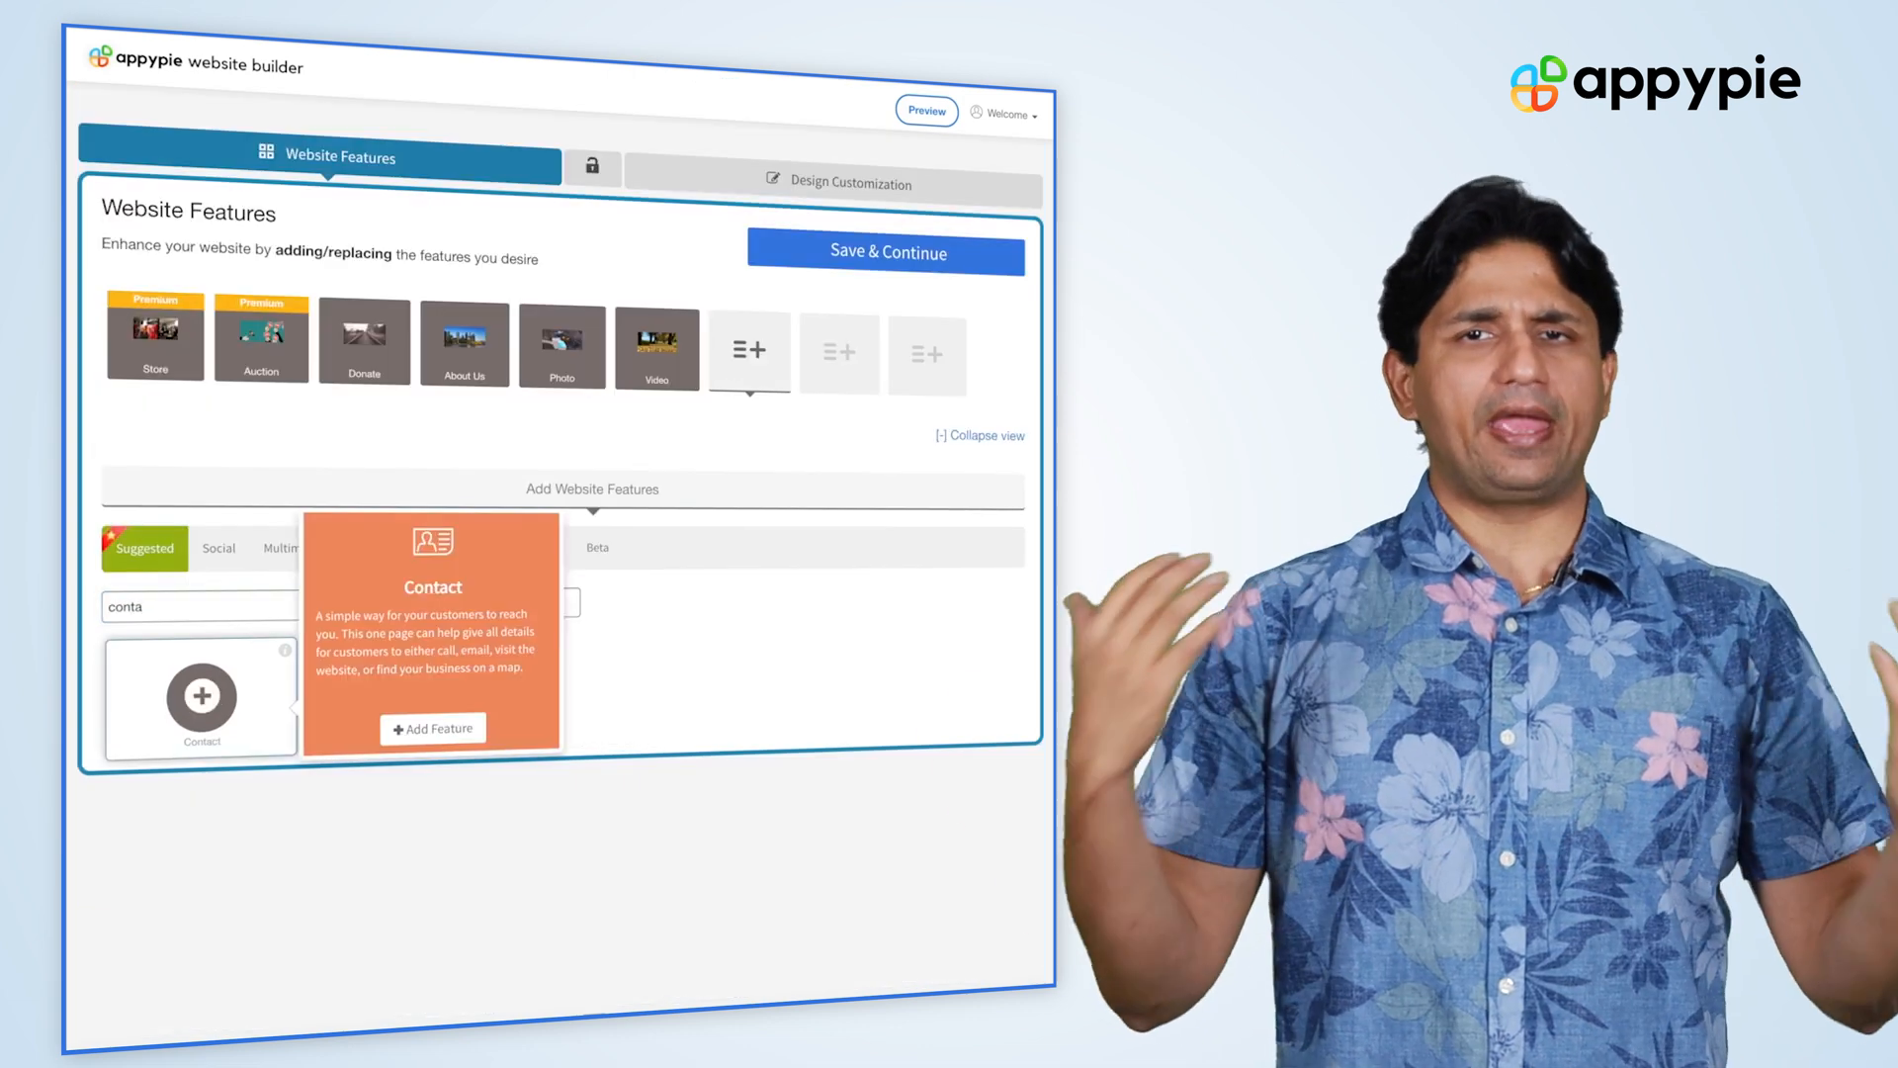
left_click(432, 729)
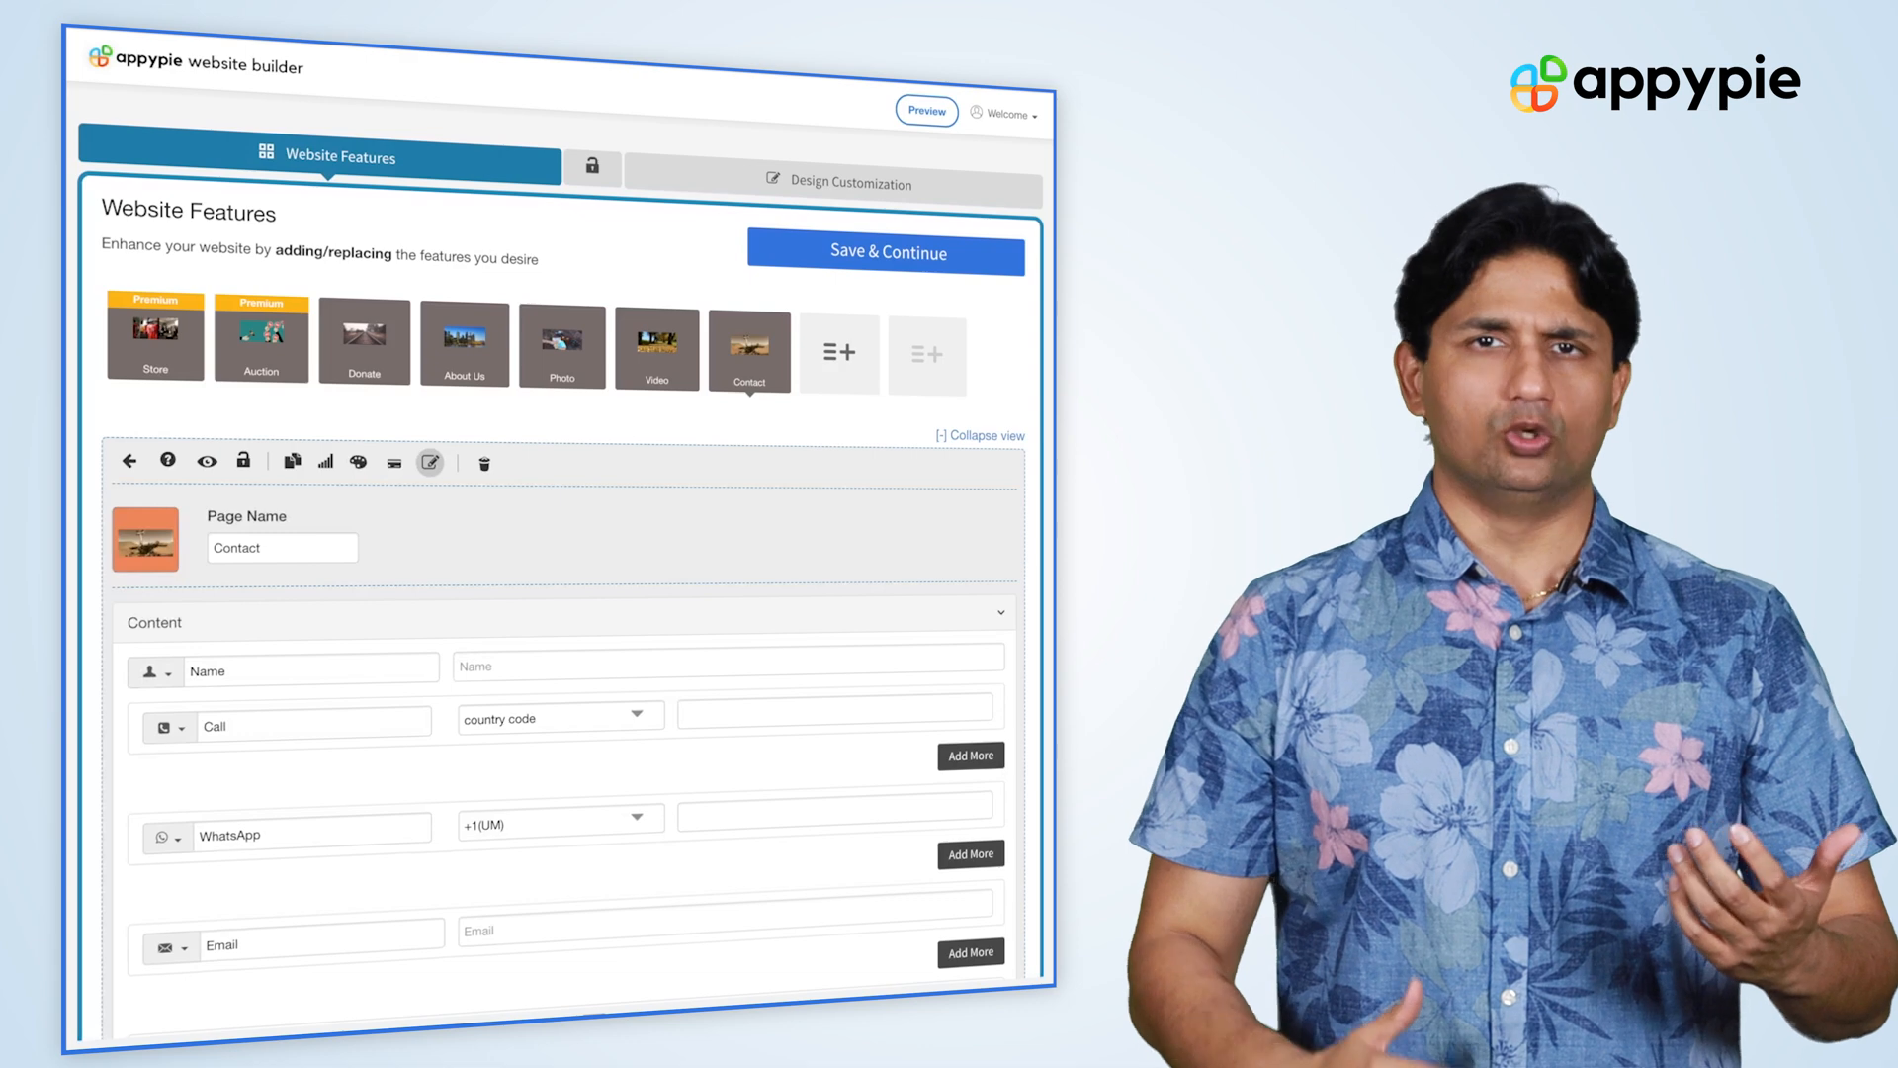
left_click(729, 659)
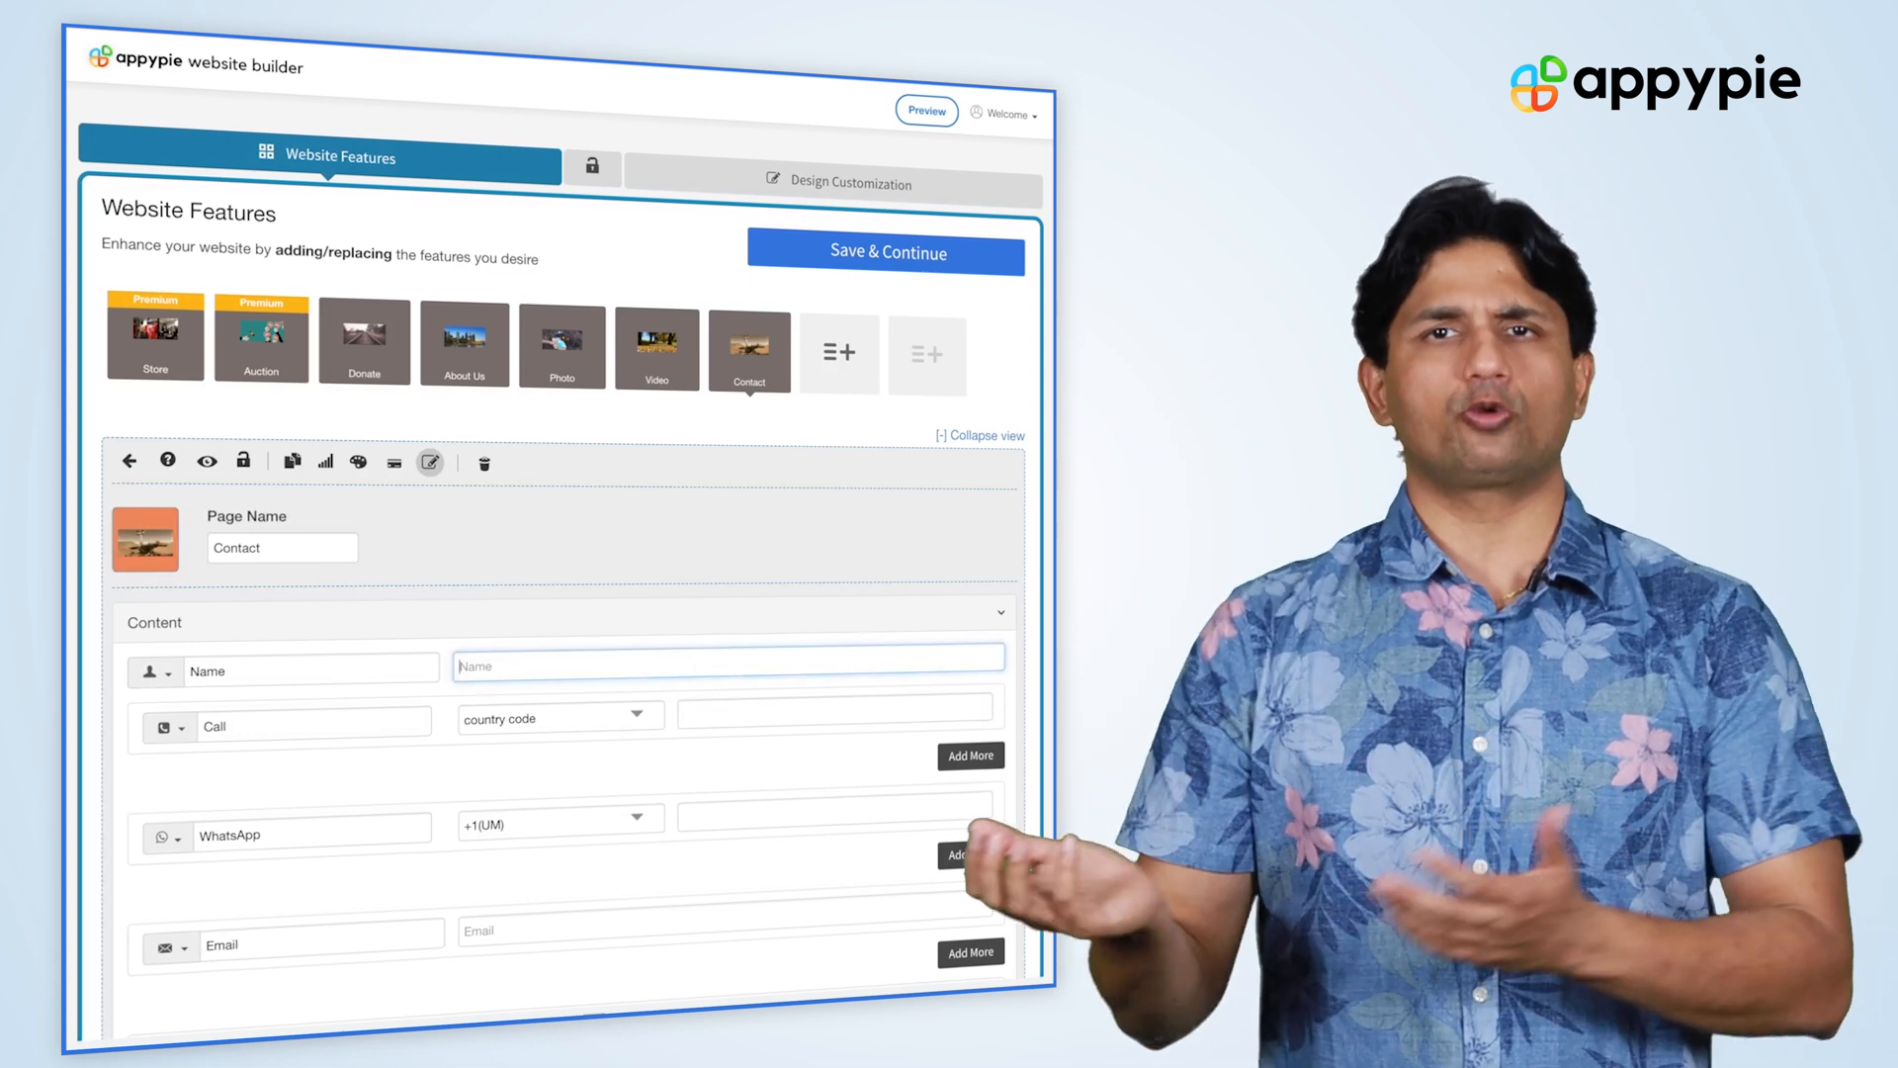
scroll("down", 3)
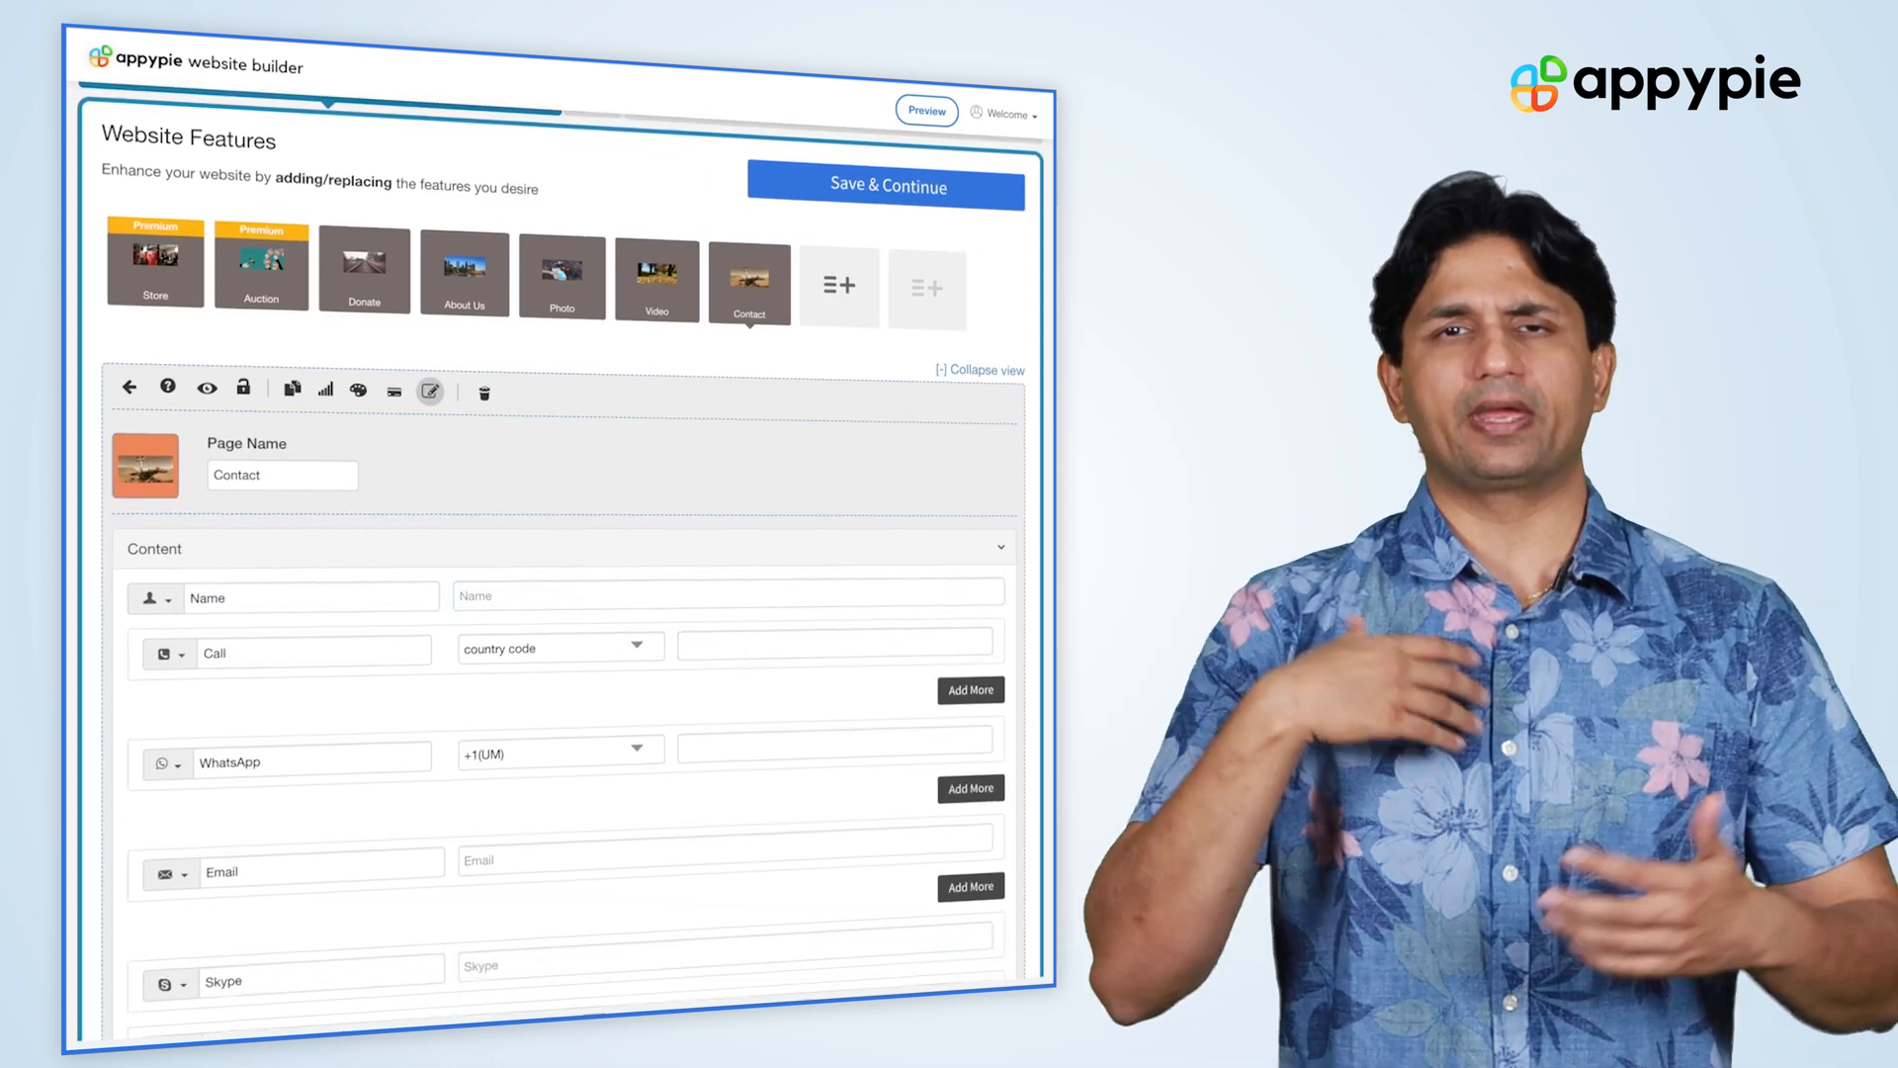
left_click(839, 288)
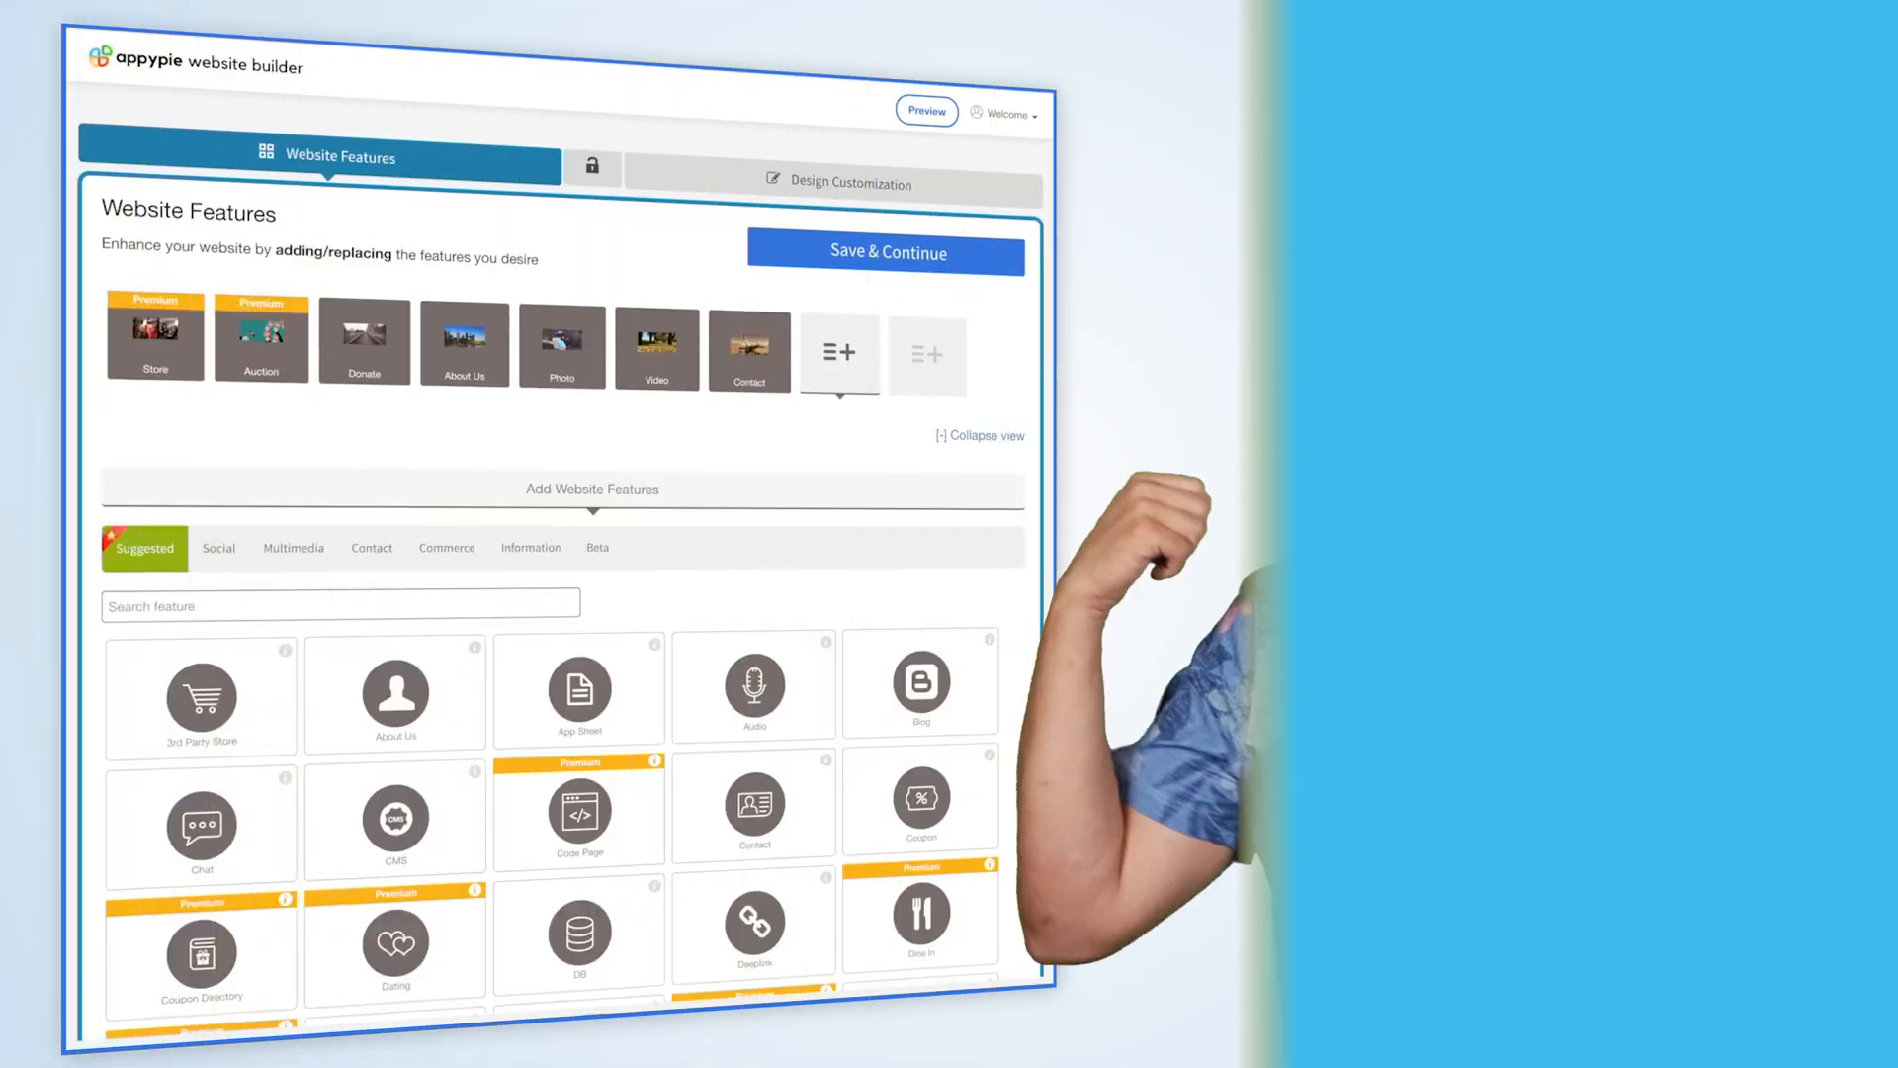
Search 'test' and add the Testimonials feature after Contact
type("testi")
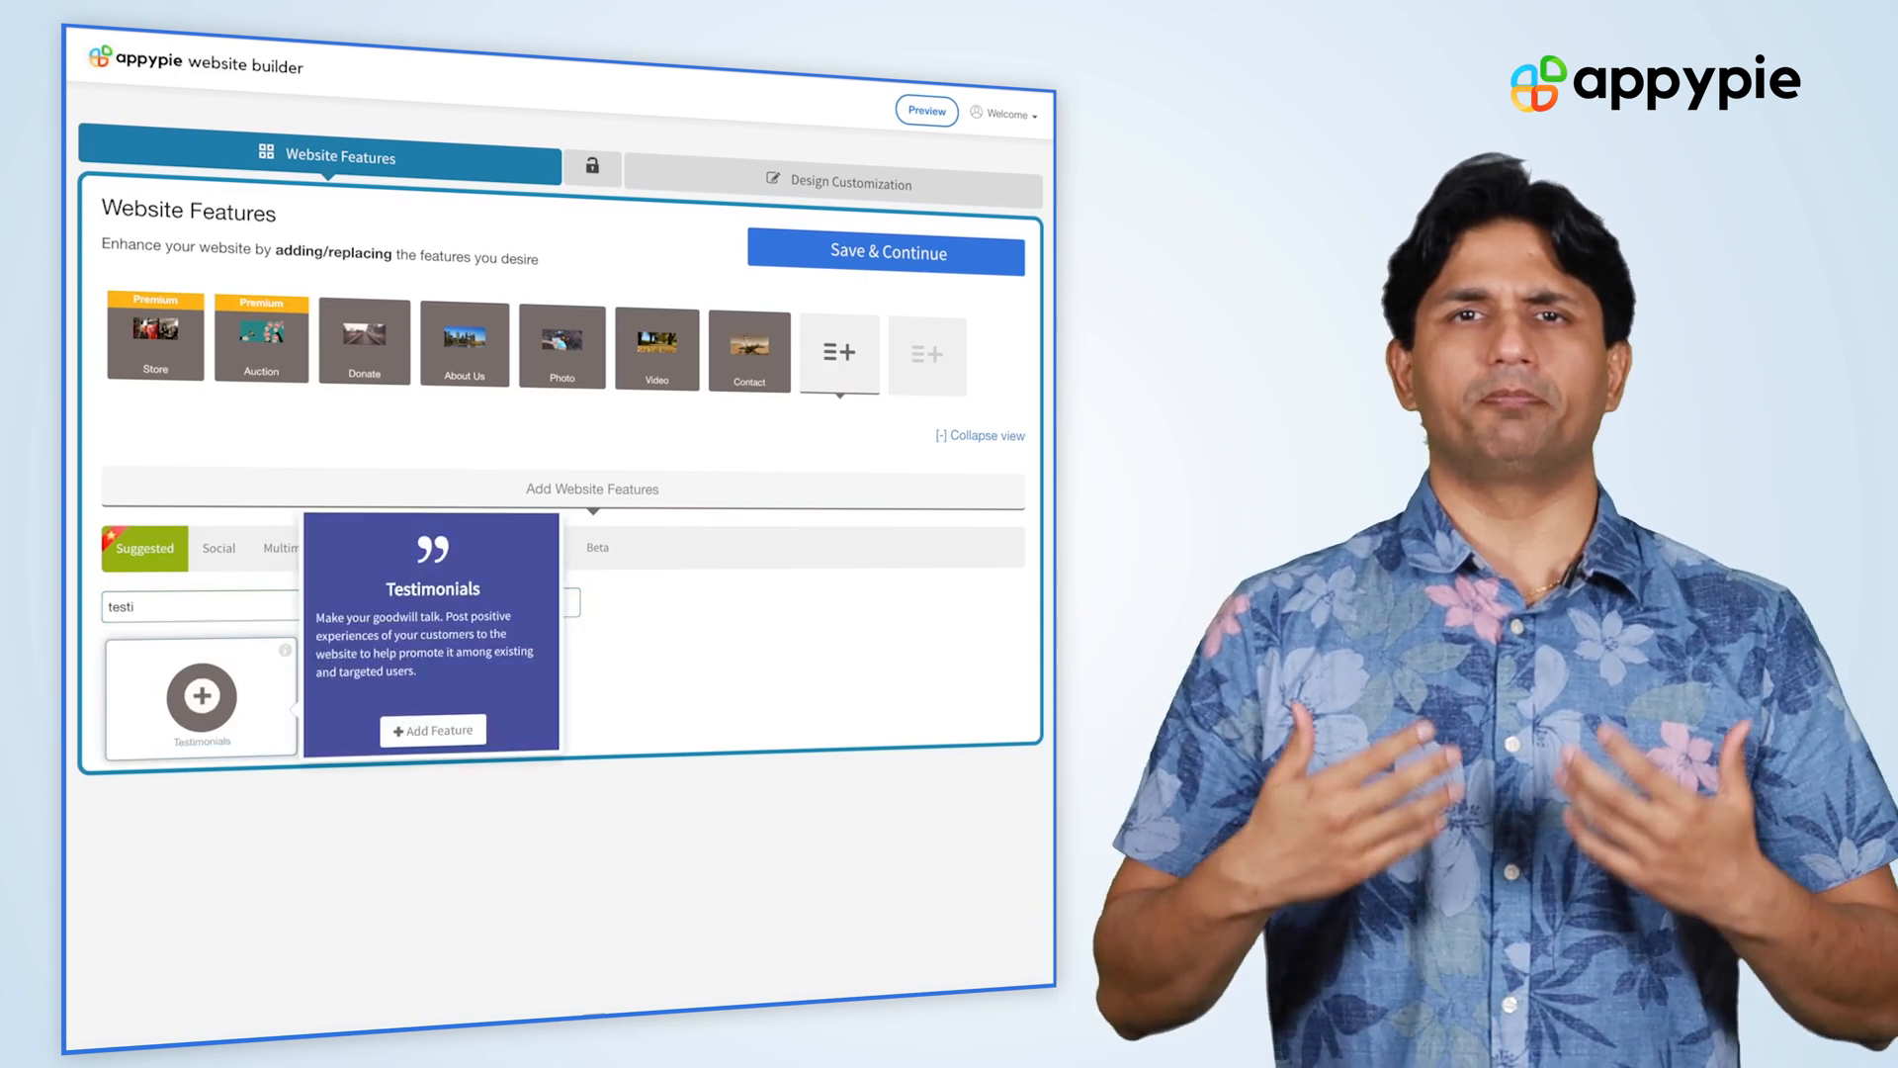
left_click(432, 730)
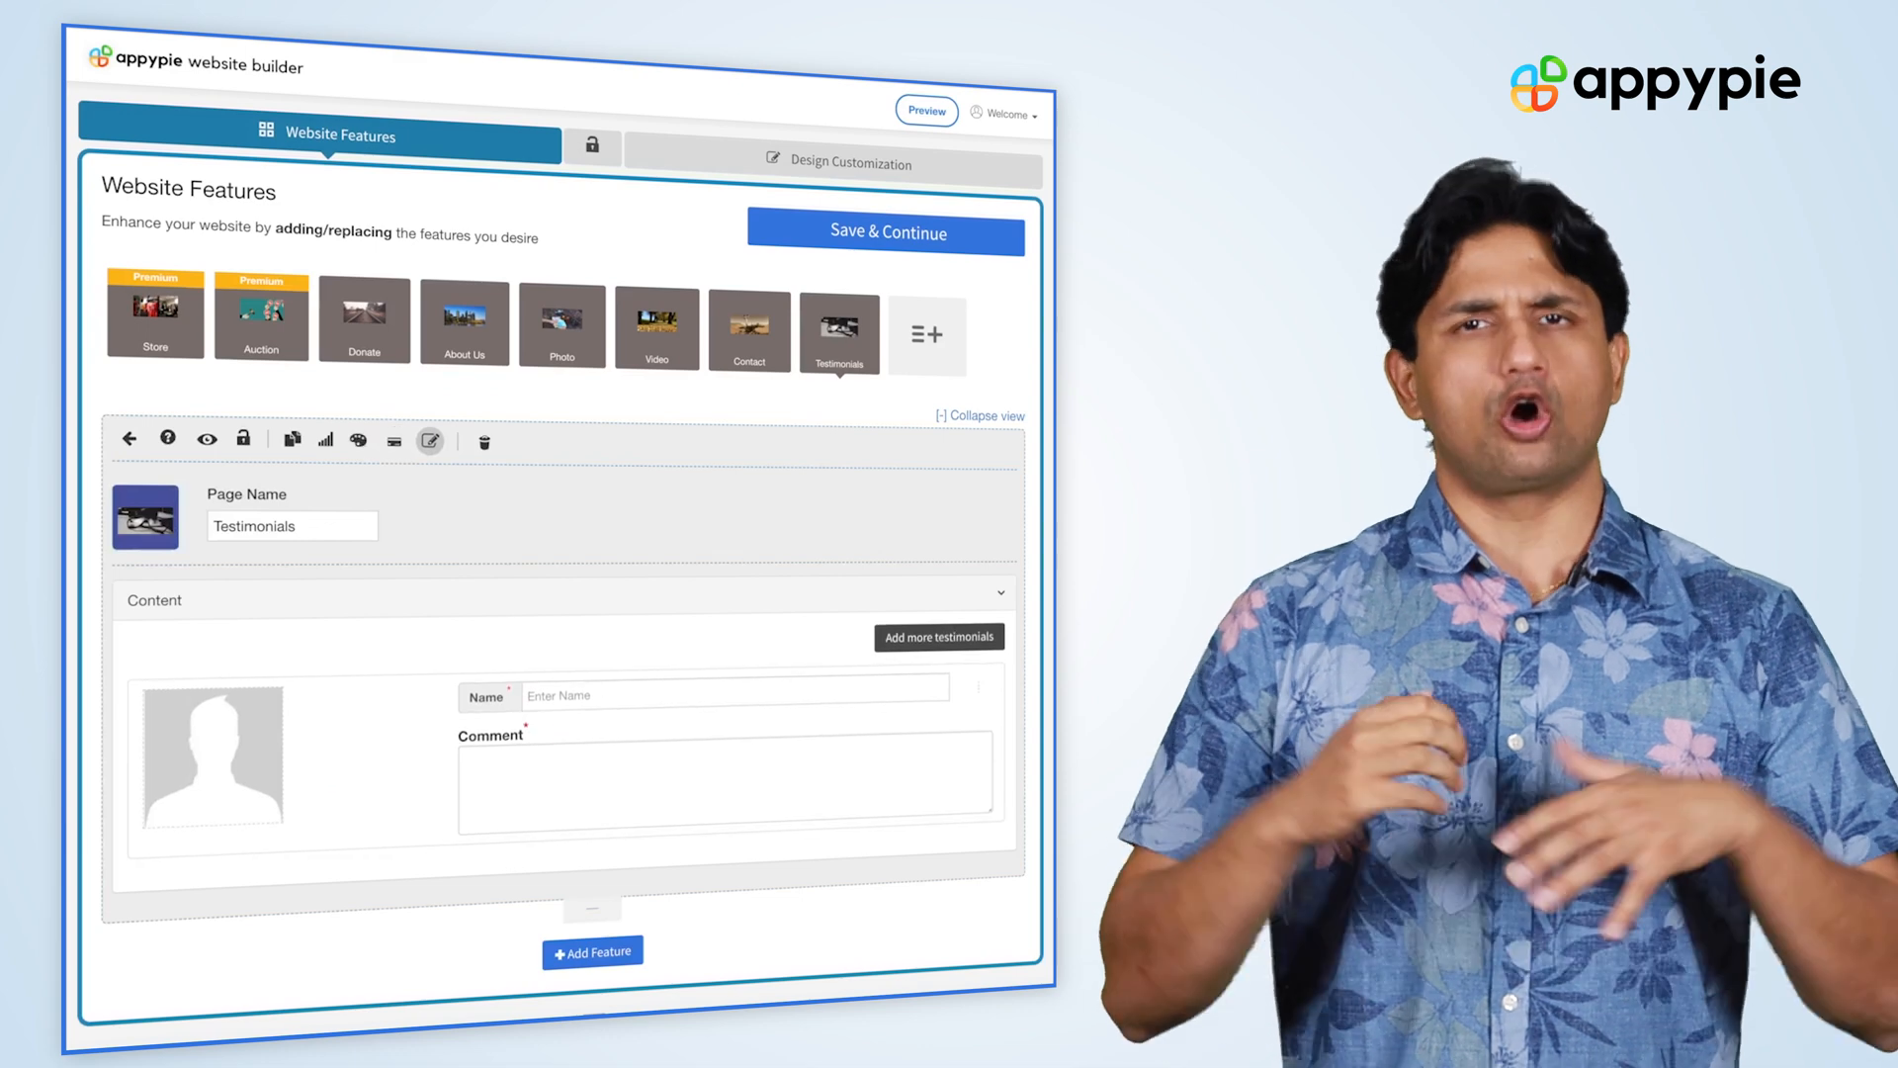